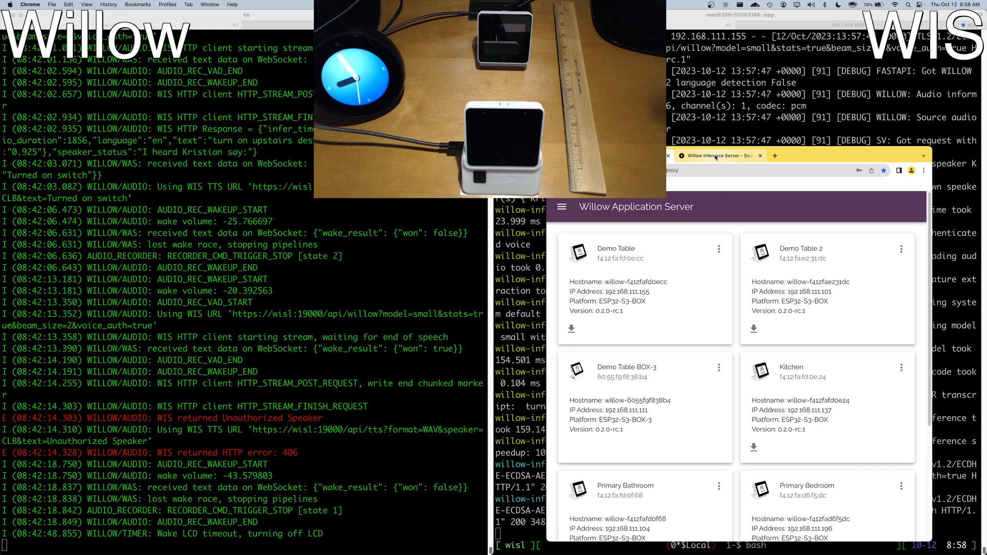
{"action": "mouse_move", "coordinate": [717, 155]}
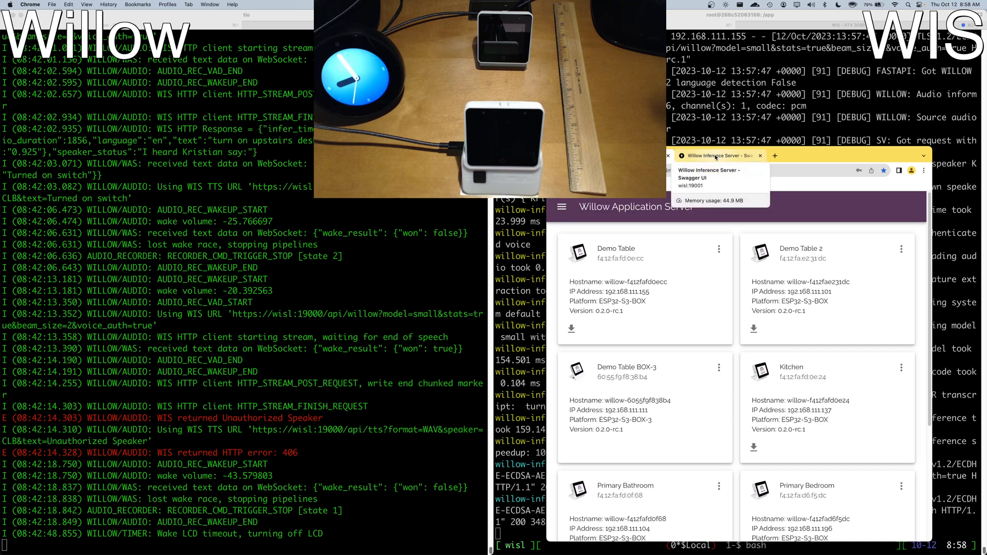
- Review the inference server's API docs, play the synthesized speech response, and scroll through the devices list
{"action": "left_click", "coordinate": [655, 331]}
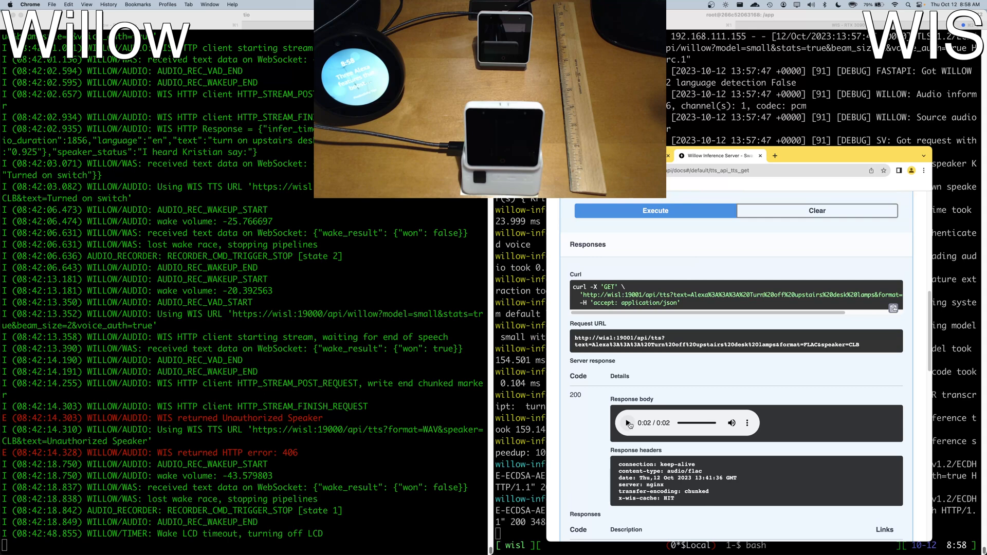
{"action": "left_click", "coordinate": [628, 423]}
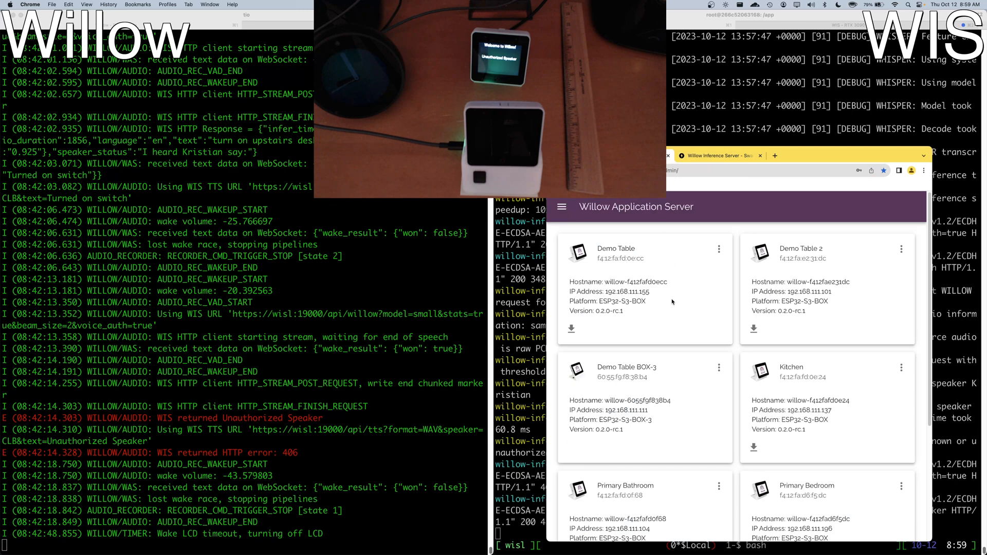
{"action": "mouse_move", "coordinate": [679, 286]}
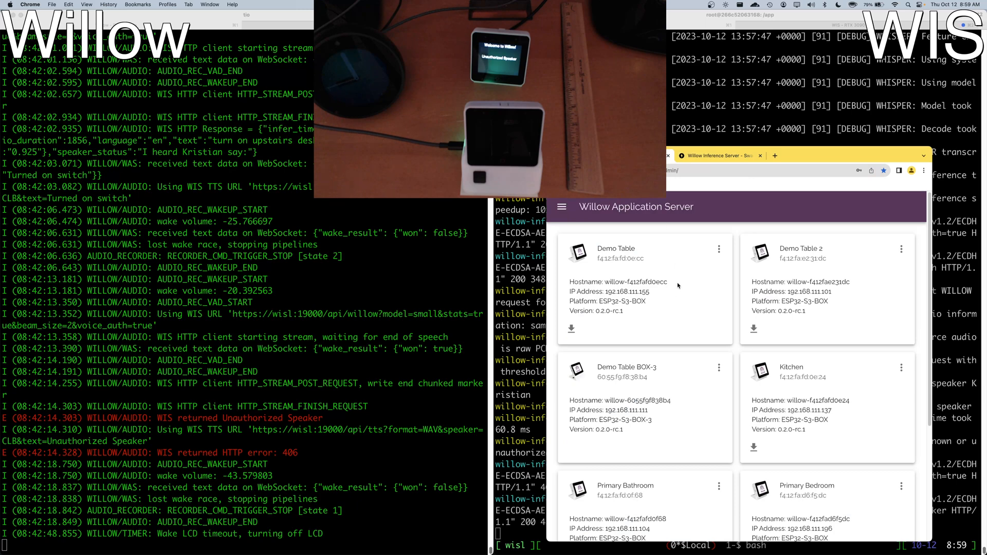
{"action": "left_click", "coordinate": [562, 206]}
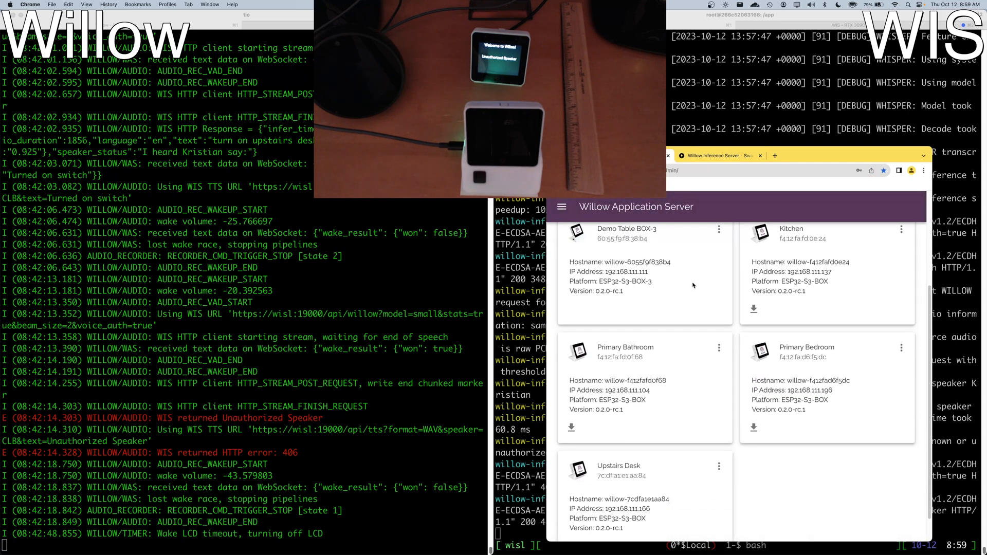
{"action": "scroll", "scroll_direction": "down", "scroll_amount": 3}
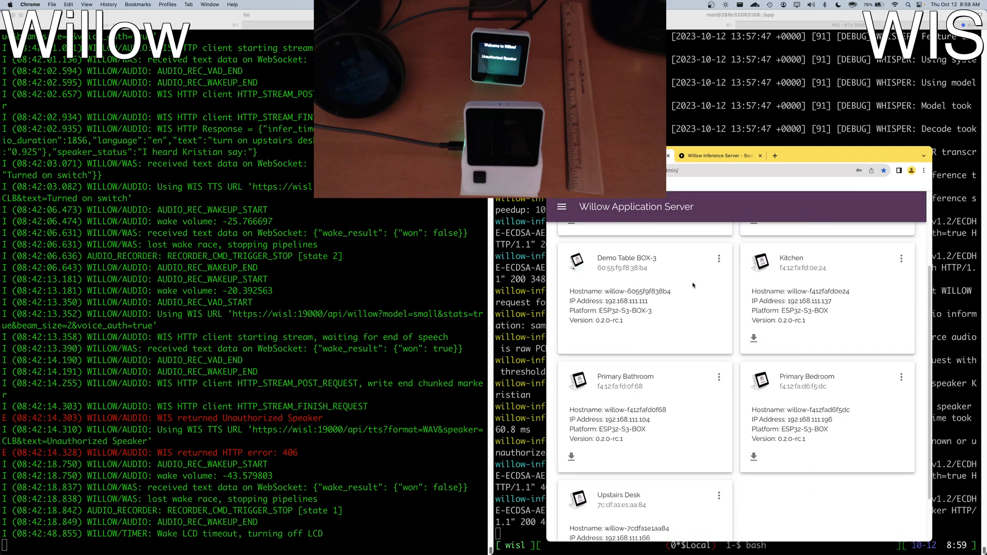
{"action": "scroll", "scroll_direction": "down", "scroll_amount": 3}
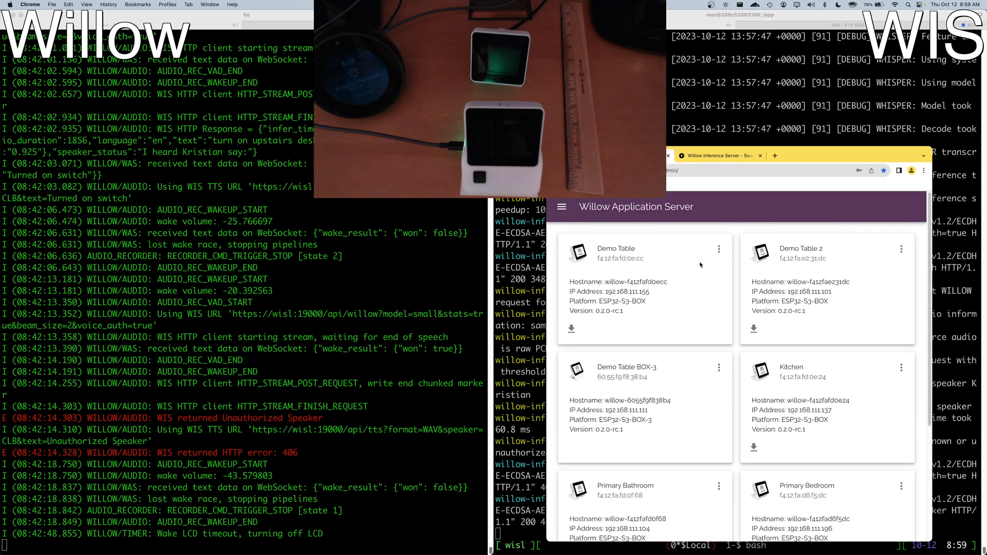
{"action": "mouse_move", "coordinate": [680, 415]}
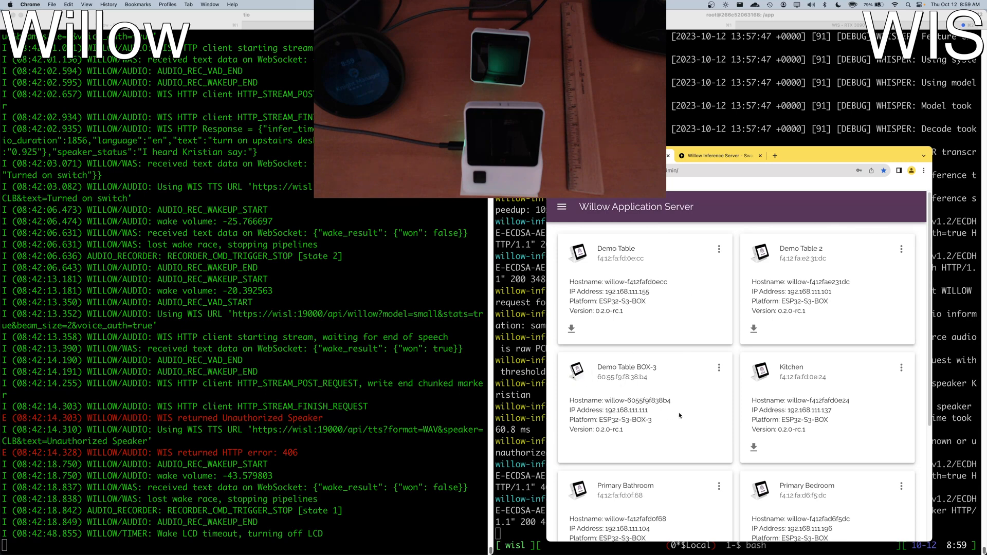
{"action": "scroll", "scroll_direction": "down", "scroll_amount": 3}
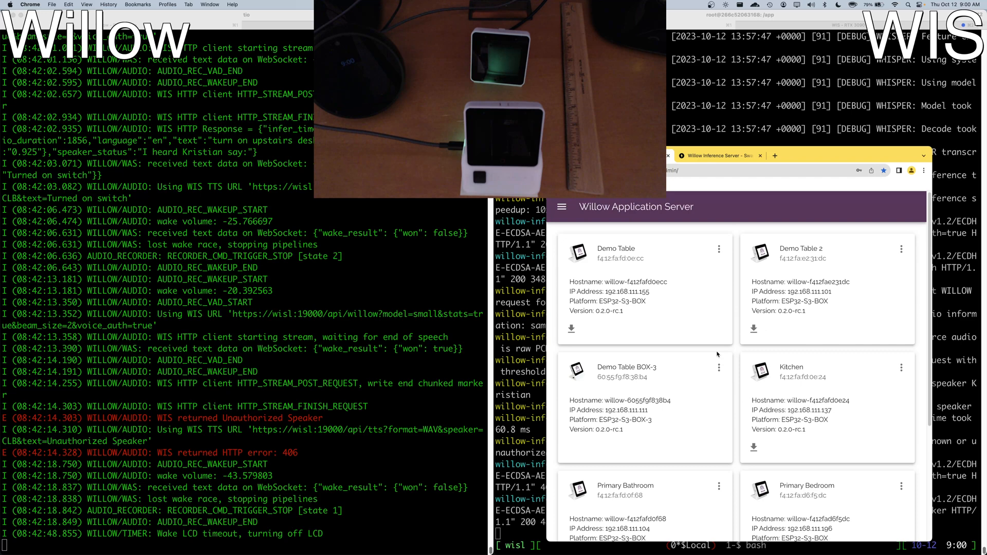
{"action": "mouse_move", "coordinate": [719, 249]}
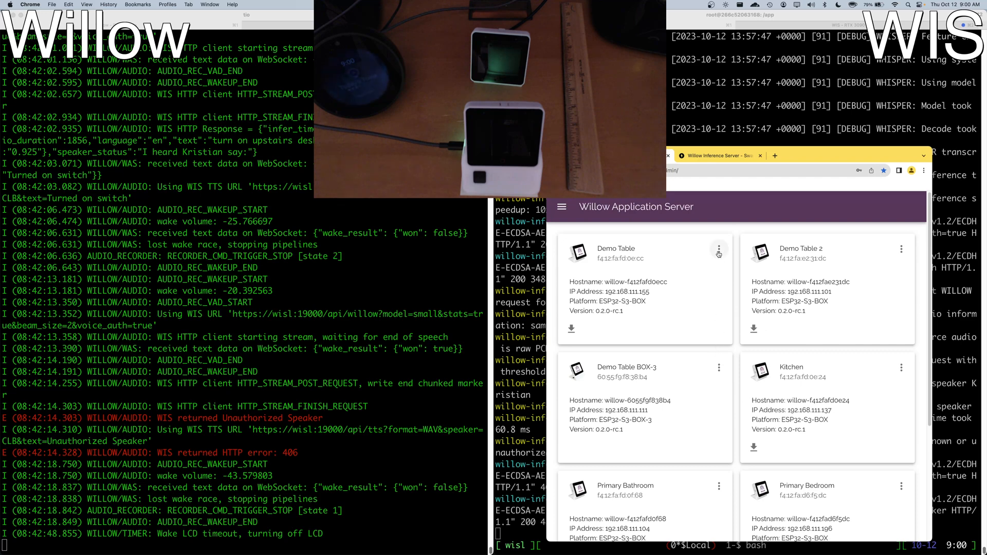
- Trigger Locate Device on Demo Table and Demo Table BOX-3 so both light up and chime
{"action": "left_click", "coordinate": [718, 249]}
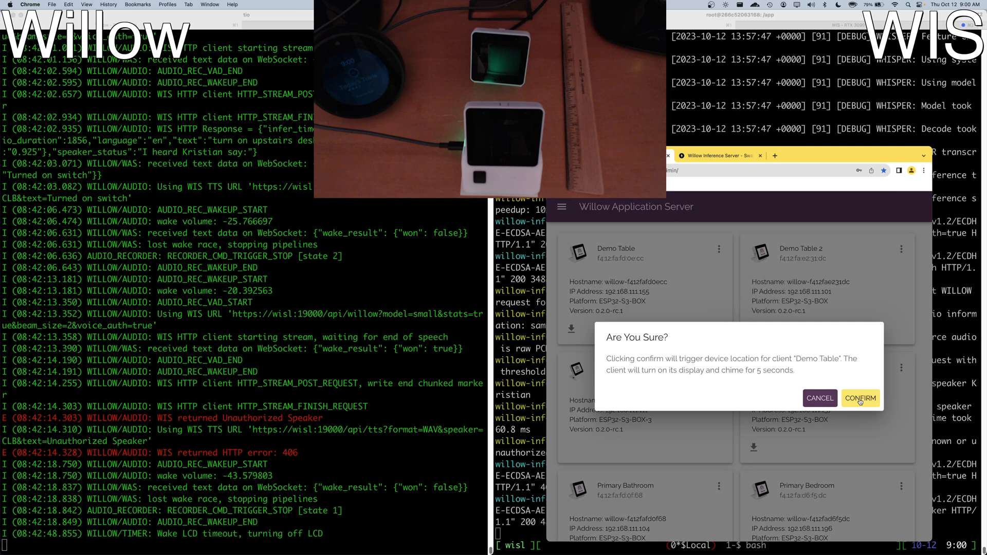
{"action": "left_click", "coordinate": [860, 398]}
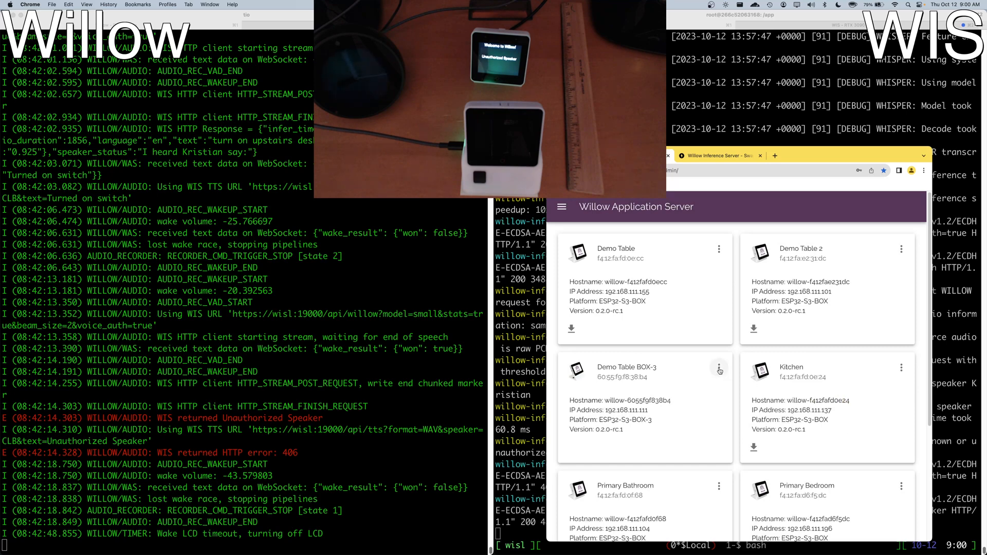
{"action": "left_click", "coordinate": [720, 368]}
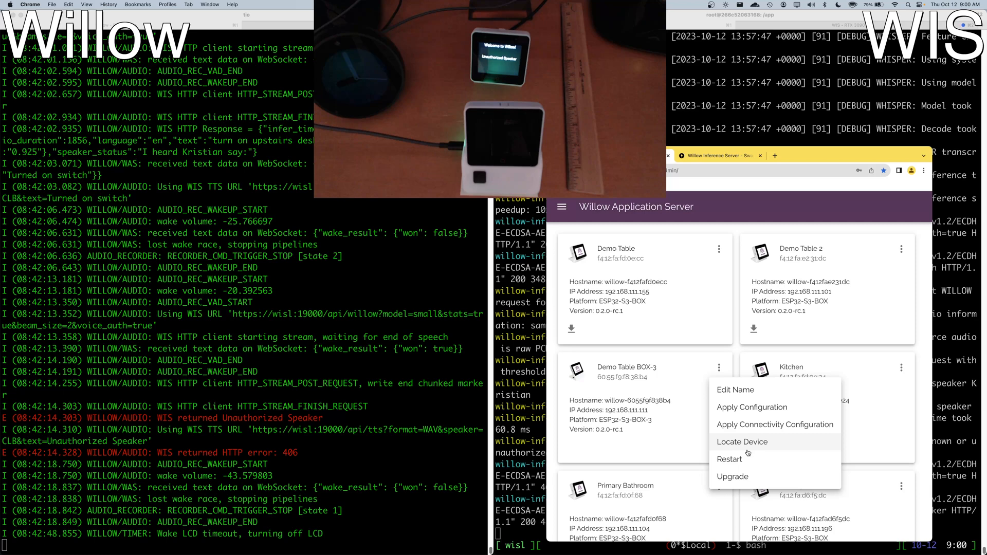
{"action": "left_click", "coordinate": [741, 441]}
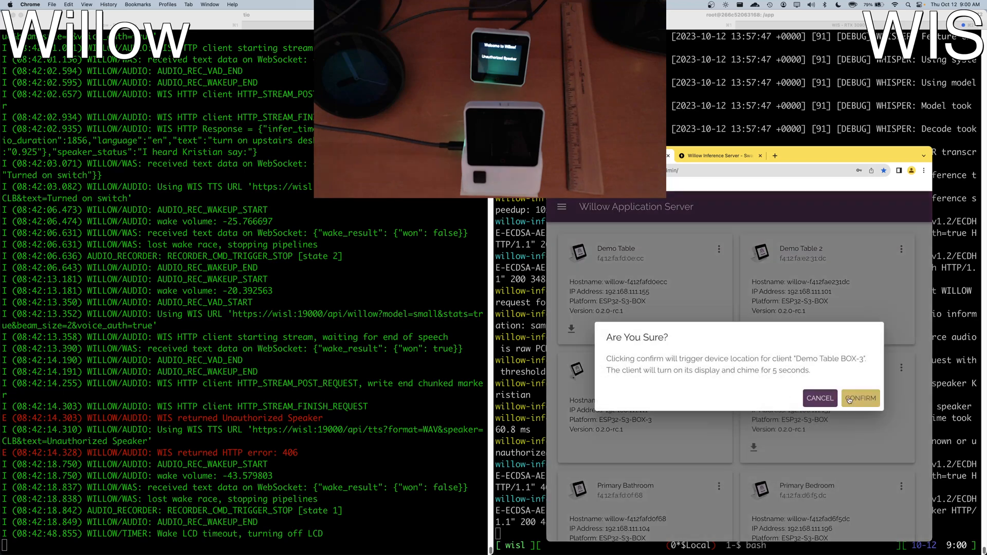
{"action": "left_click", "coordinate": [860, 398]}
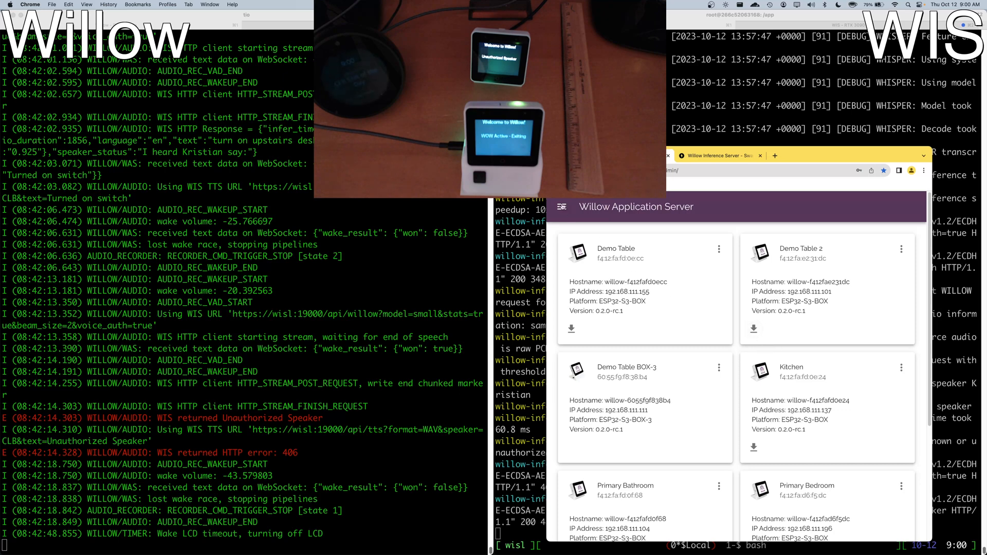
{"action": "left_click", "coordinate": [564, 207]}
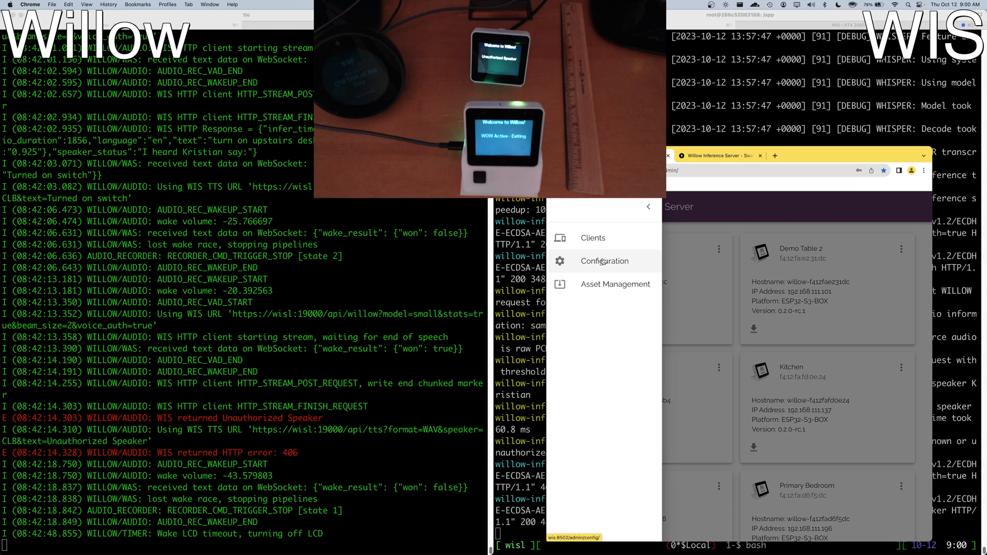
- Go to the Configuration page and expand the General Willow settings section
{"action": "left_click", "coordinate": [604, 260]}
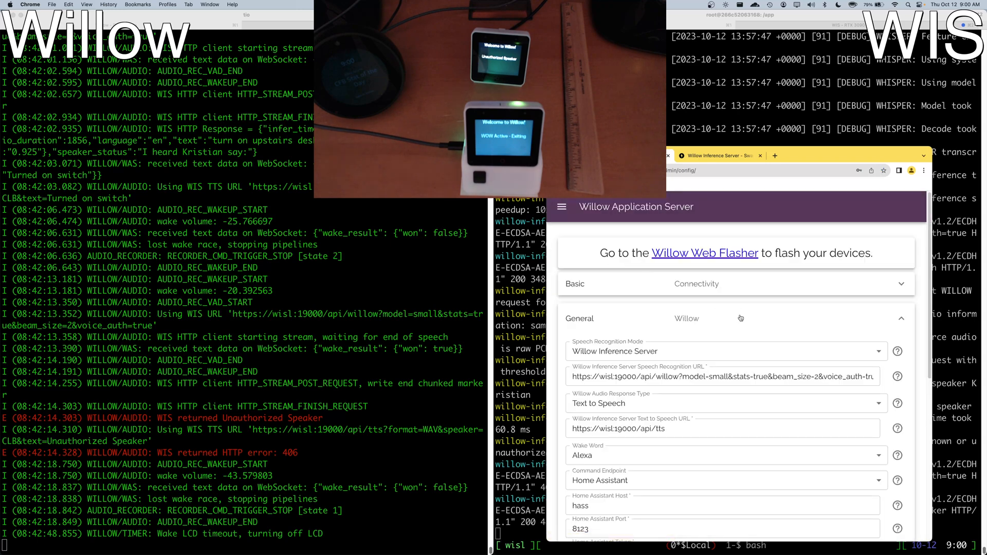
{"action": "mouse_move", "coordinate": [738, 319]}
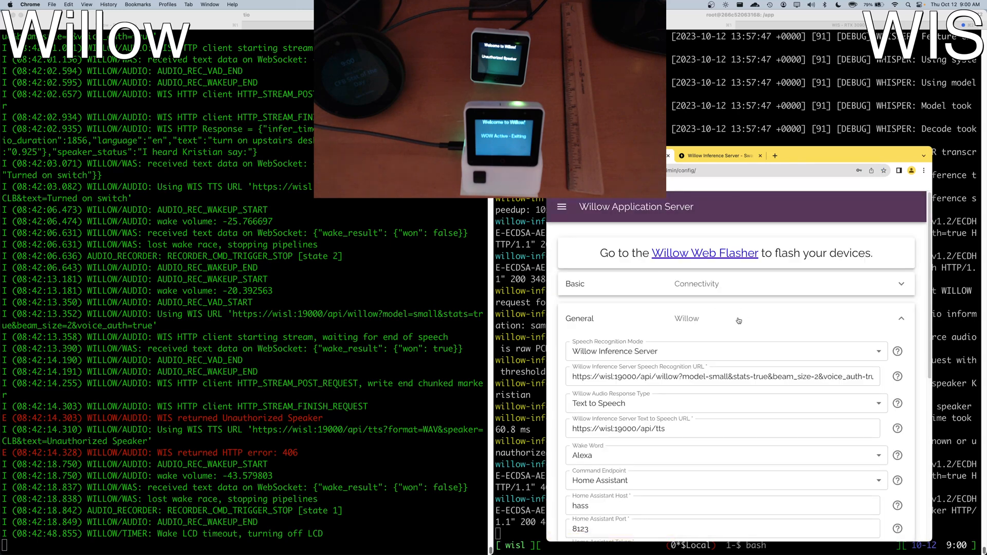
{"action": "left_click", "coordinate": [697, 283]}
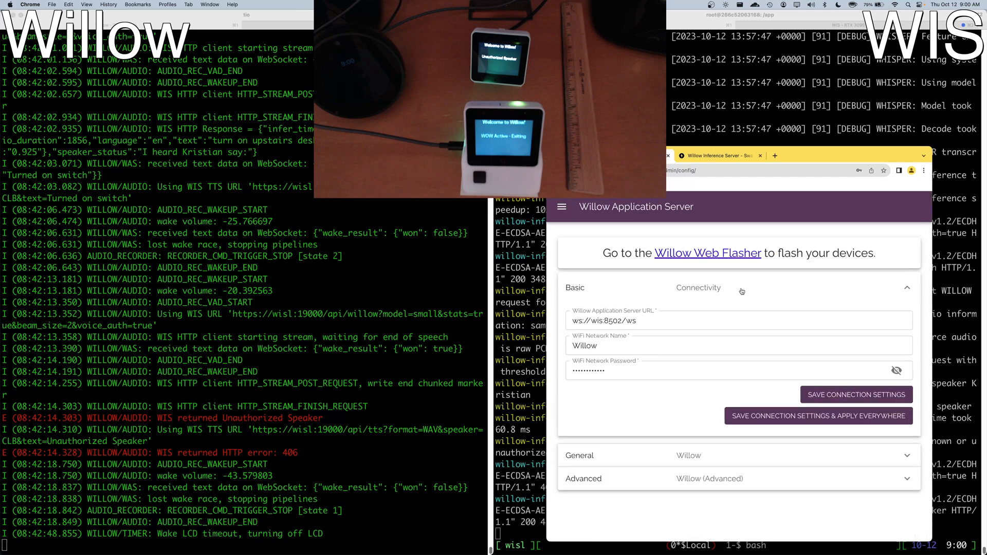
{"action": "mouse_move", "coordinate": [735, 292]}
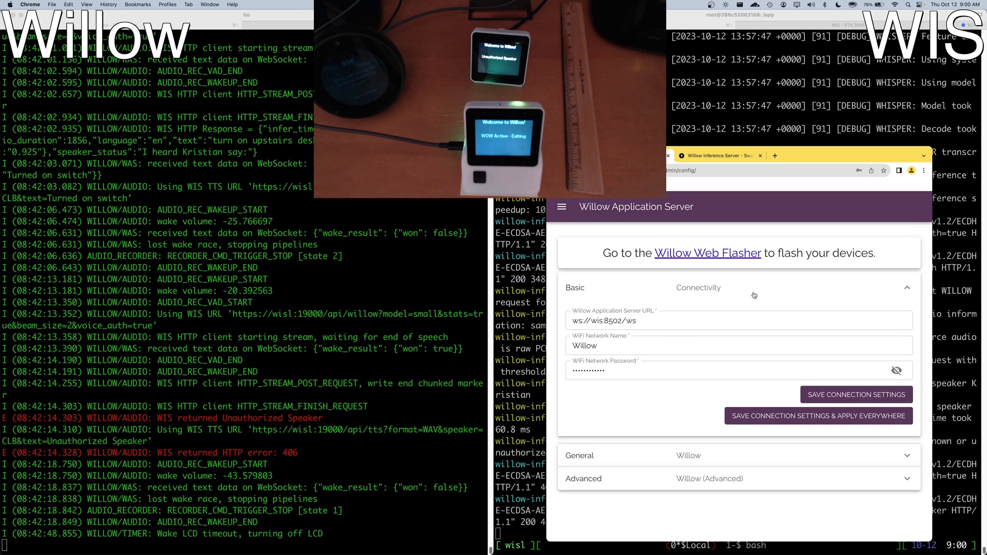
{"action": "left_click", "coordinate": [737, 320]}
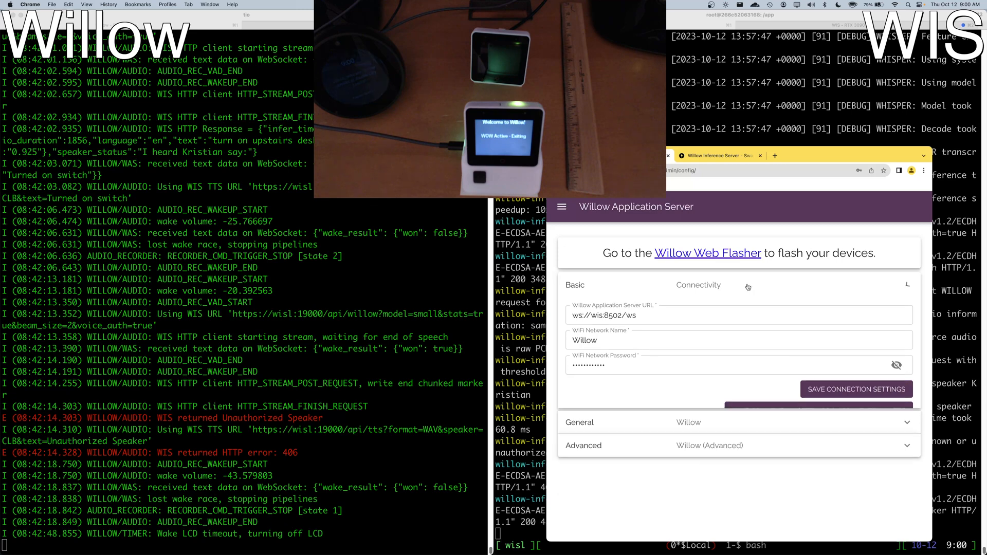
{"action": "left_click", "coordinate": [579, 423]}
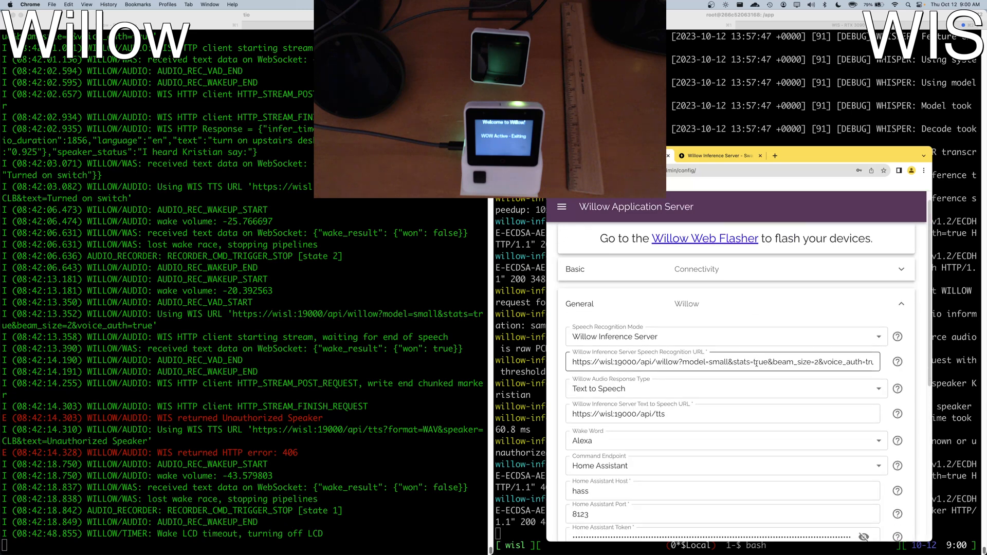
- Turn off Wake Confirmation Tone and save the settings, applying them to every device
{"action": "scroll", "scroll_direction": "down", "scroll_amount": 3}
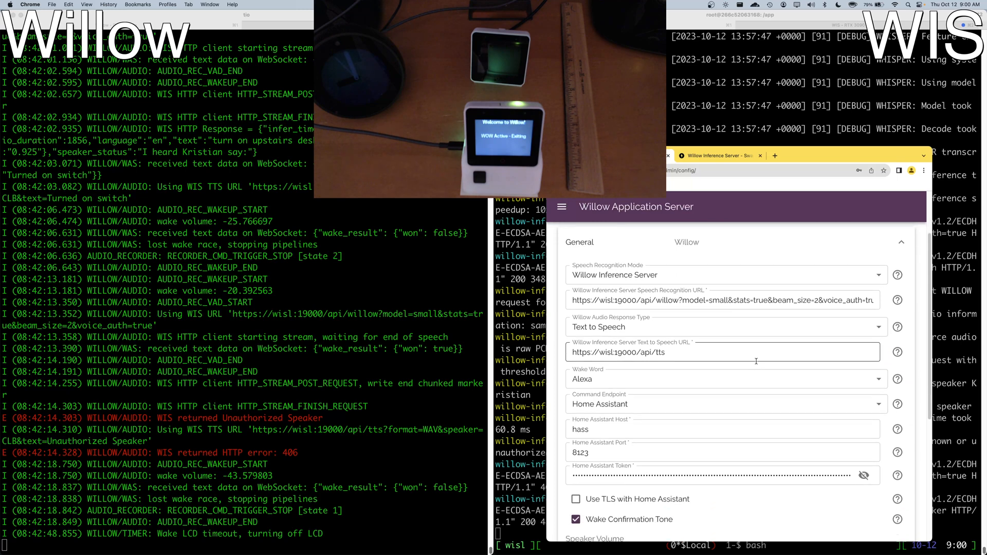
{"action": "scroll", "scroll_direction": "down", "scroll_amount": 3}
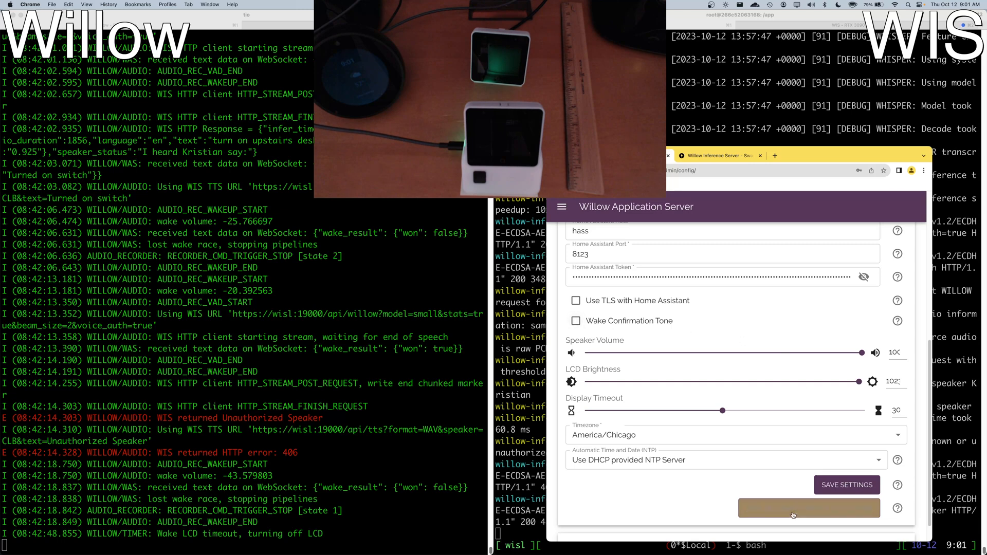
{"action": "left_click", "coordinate": [809, 508]}
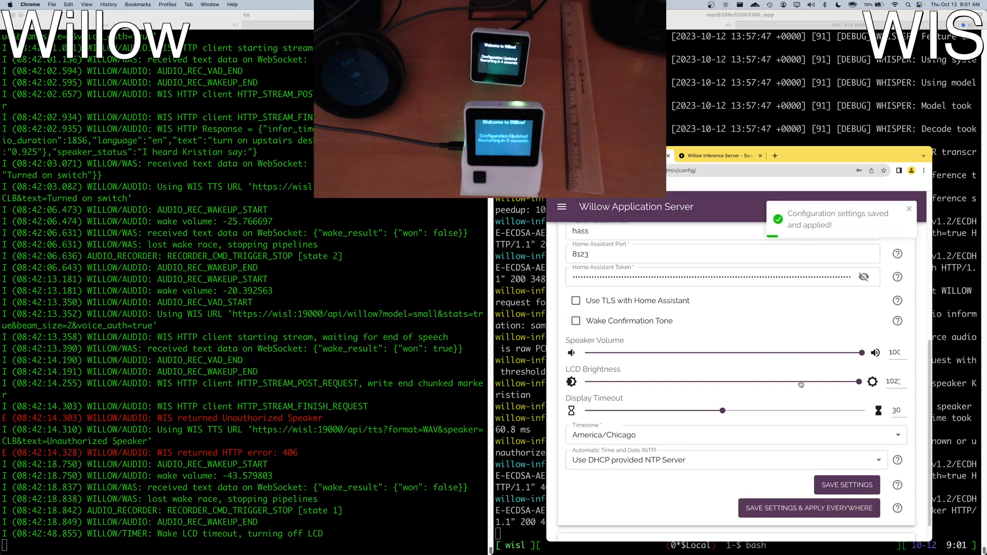